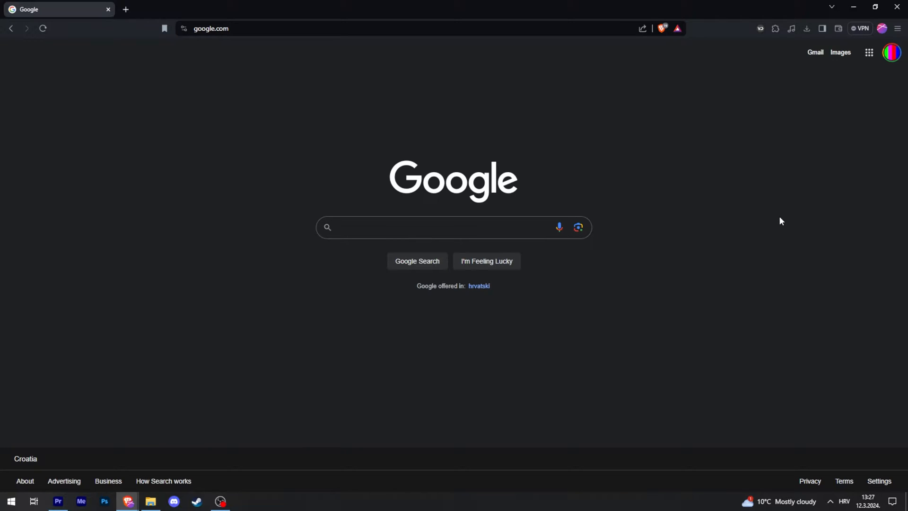
pyautogui.moveTo(747, 230)
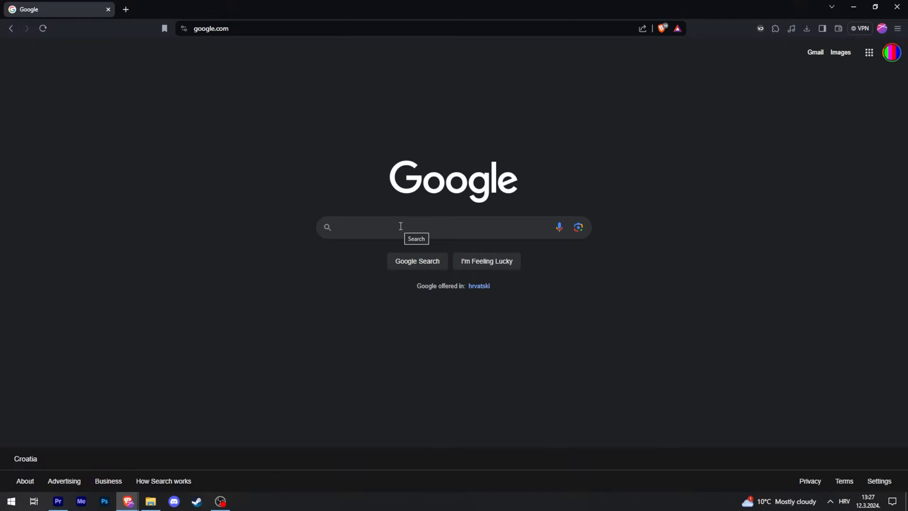
# Search Google for 'ea support' and open the 'EA Help: Official Support' result
pyautogui.write('ea support')
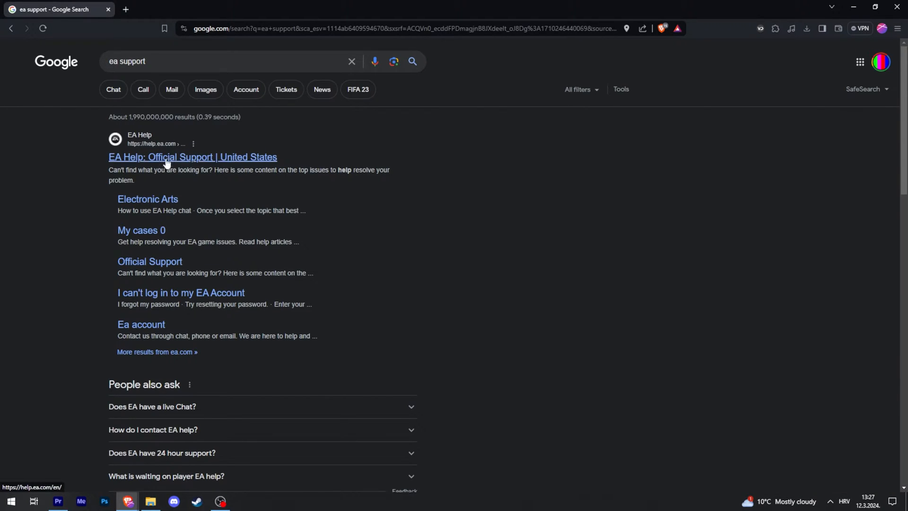
pyautogui.click(193, 157)
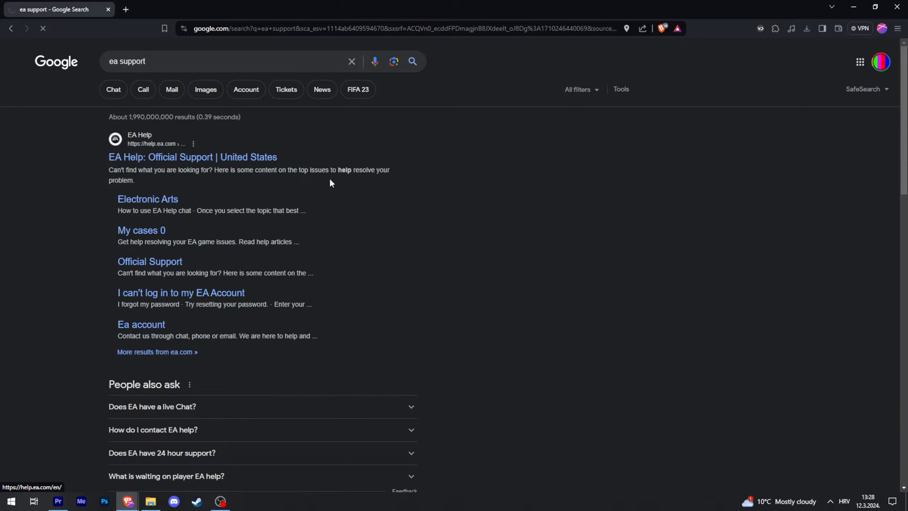
# Open the EA SPORTS FC 24 support page from the Game support tiles
pyautogui.click(192, 157)
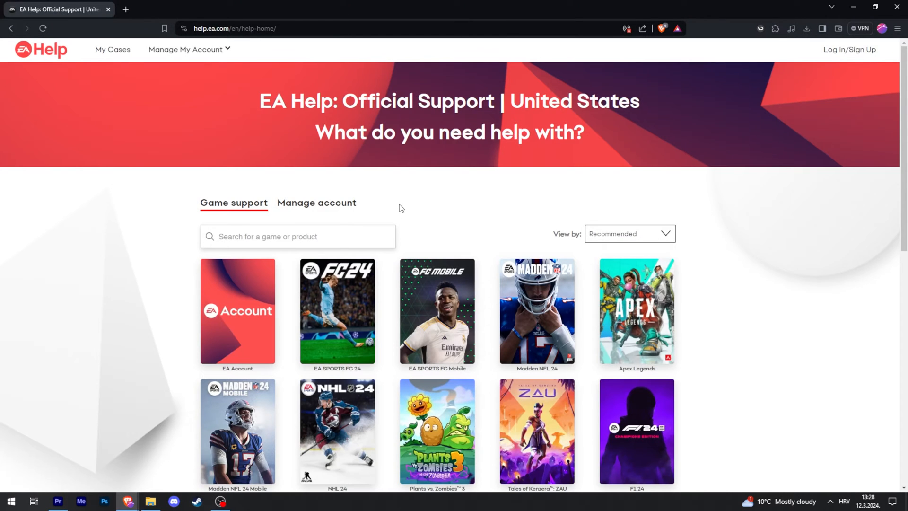
pyautogui.moveTo(157, 279)
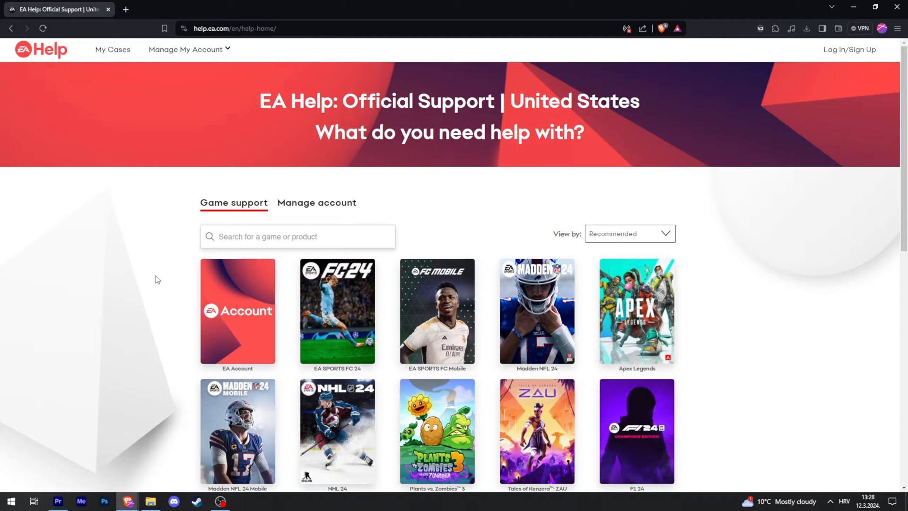
pyautogui.moveTo(353, 307)
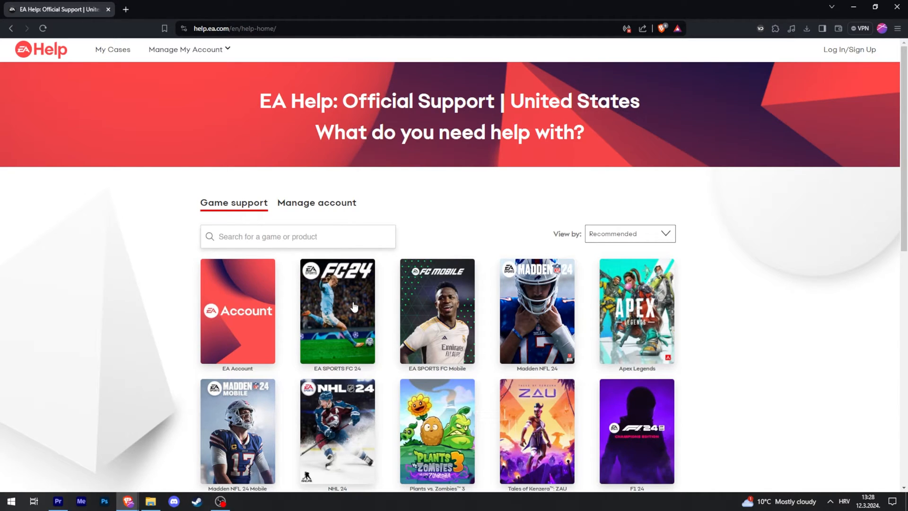
pyautogui.moveTo(335, 360)
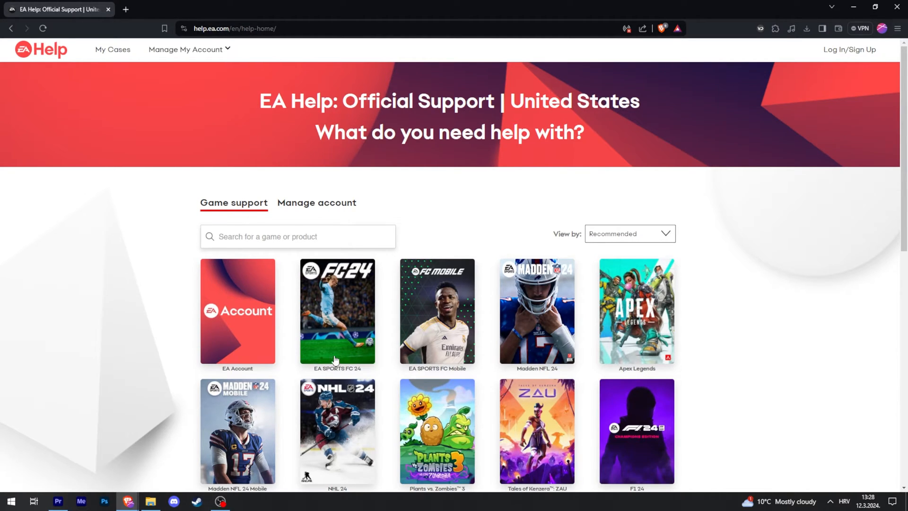
pyautogui.click(337, 311)
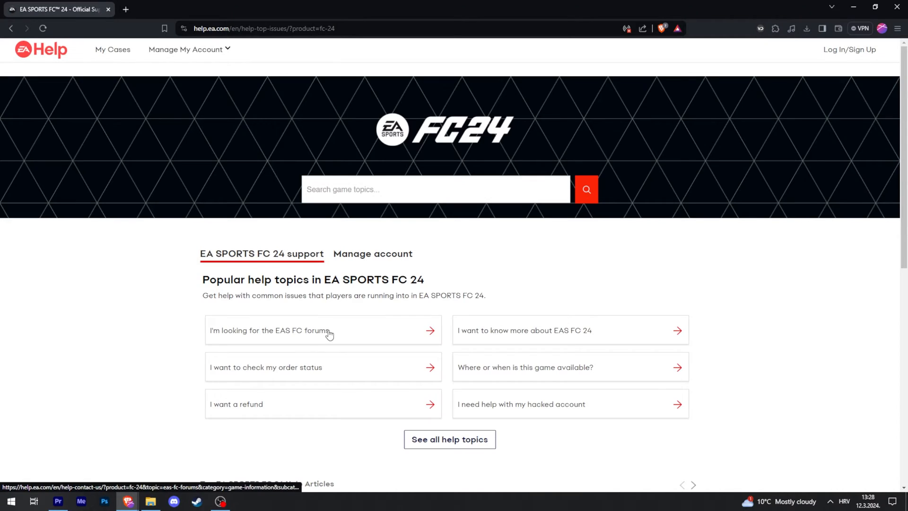
# Scroll to Popular help topics and expand 'See all help topics'
pyautogui.scroll(-3)
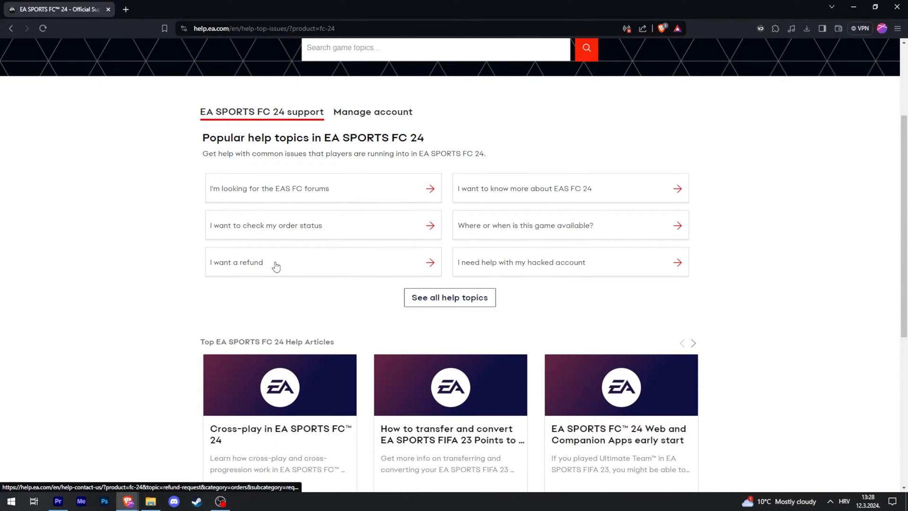
pyautogui.moveTo(449, 297)
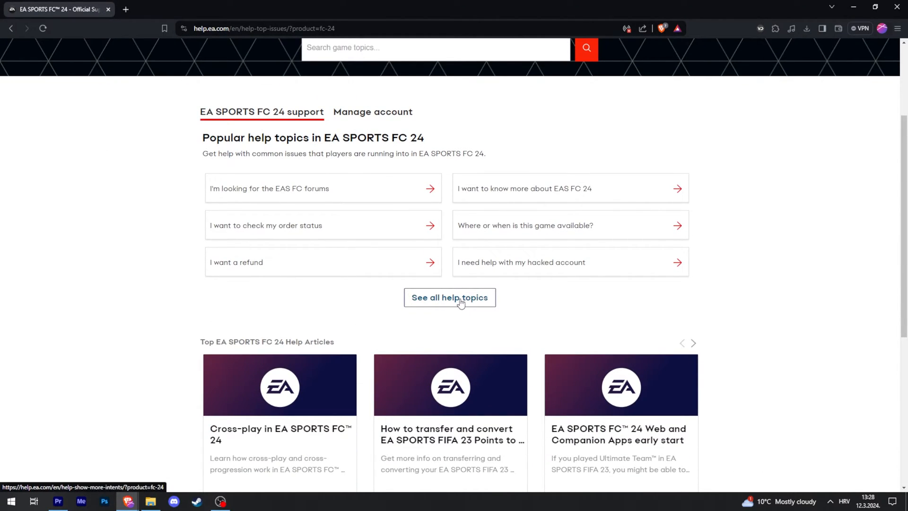
pyautogui.click(449, 297)
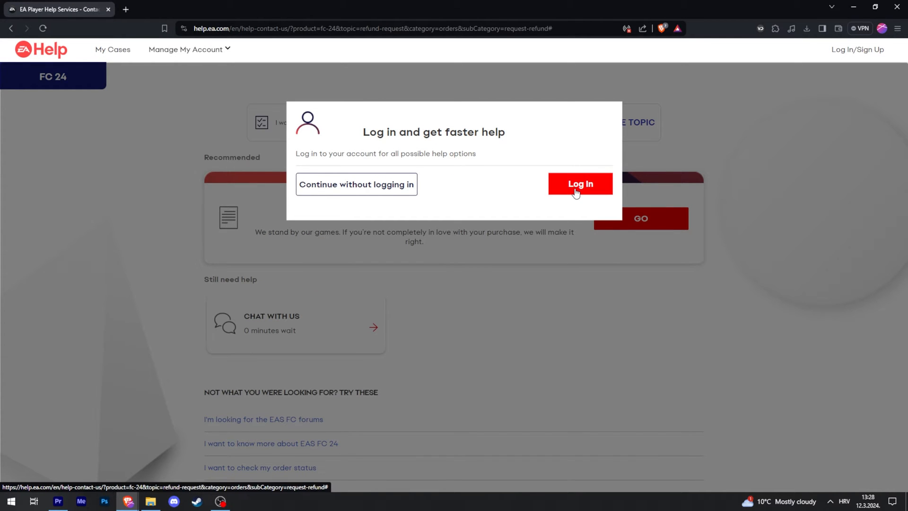
# Log in, choose 'Chat with us', select PC as the platform, and continue
pyautogui.click(580, 183)
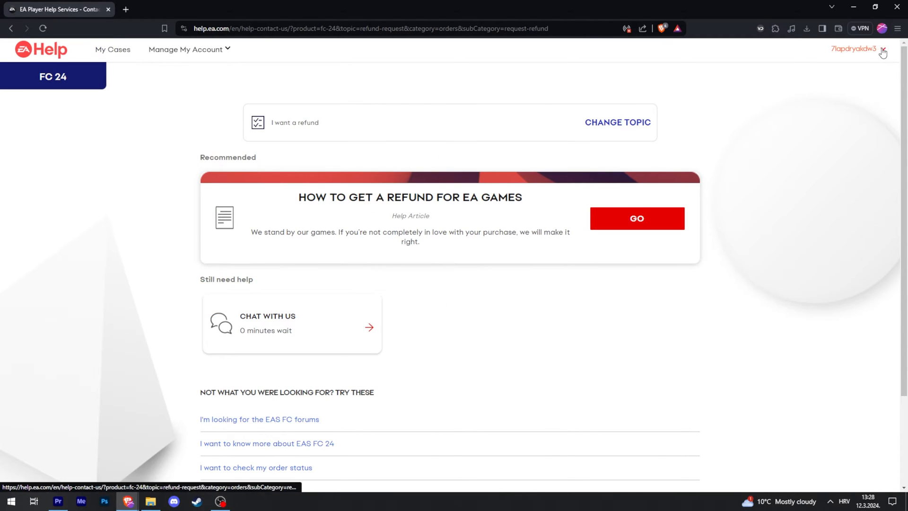
pyautogui.moveTo(261, 331)
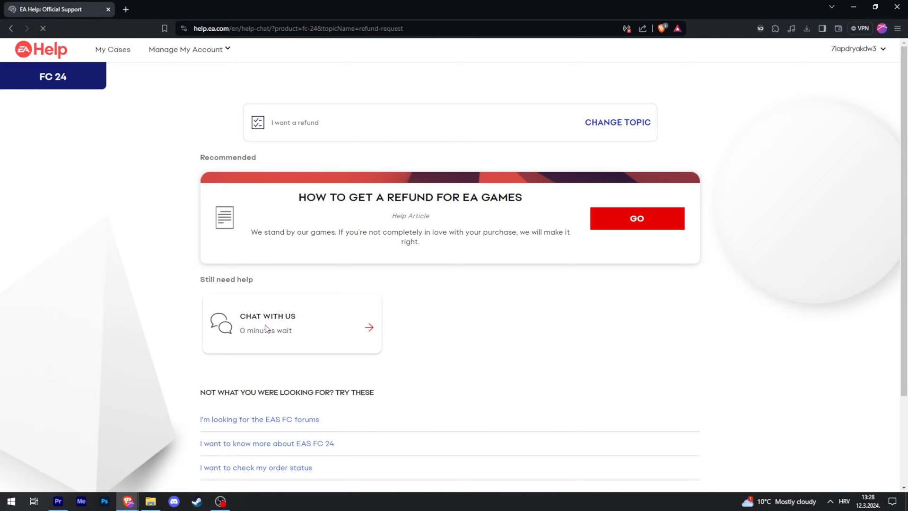
pyautogui.click(268, 322)
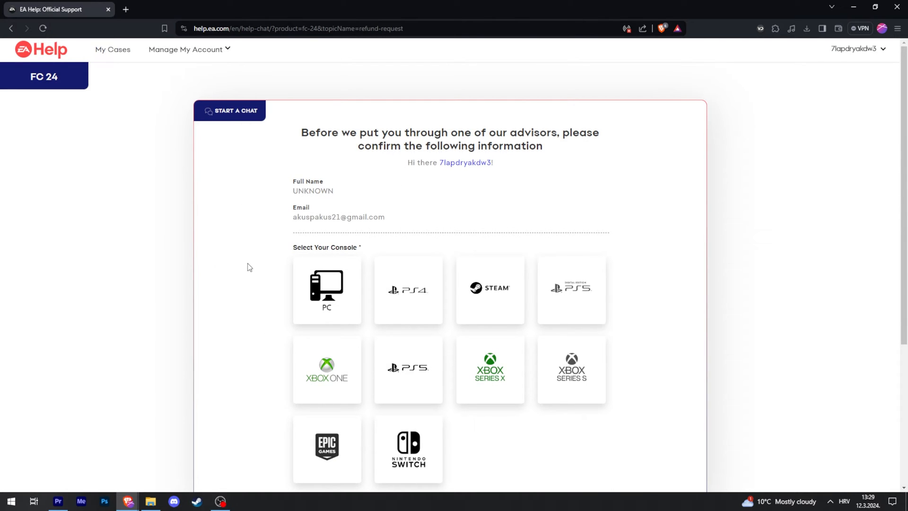
pyautogui.scroll(-3)
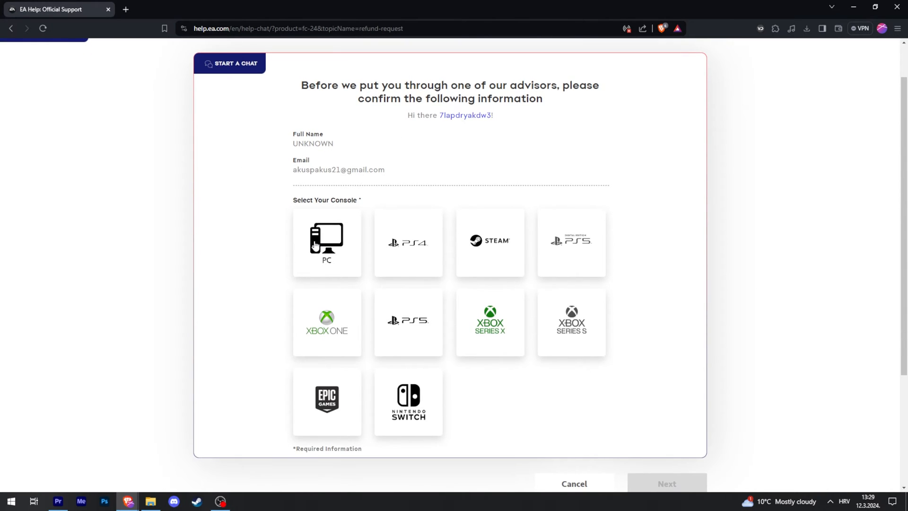
pyautogui.click(327, 242)
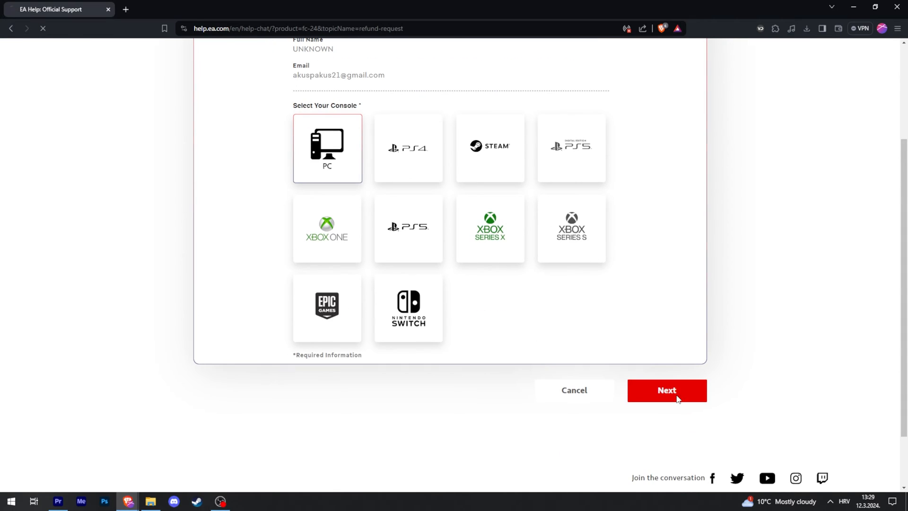
pyautogui.click(666, 390)
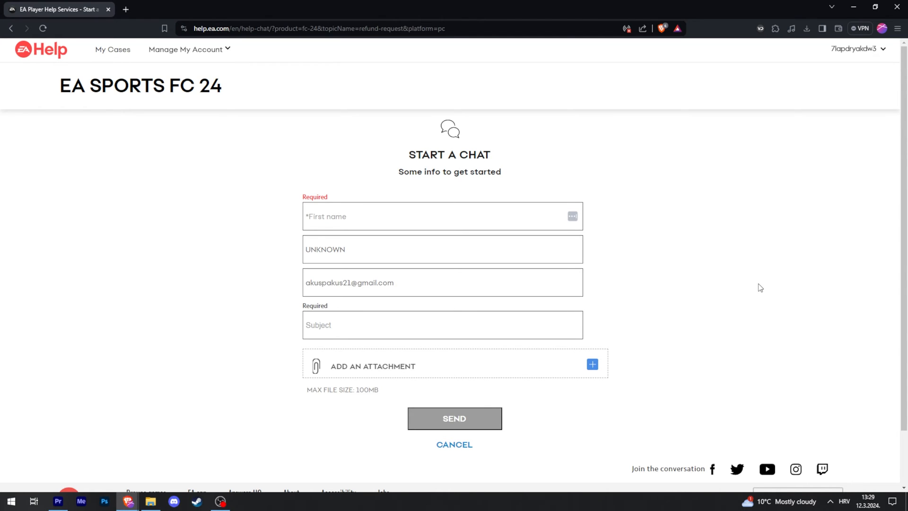
pyautogui.moveTo(463, 418)
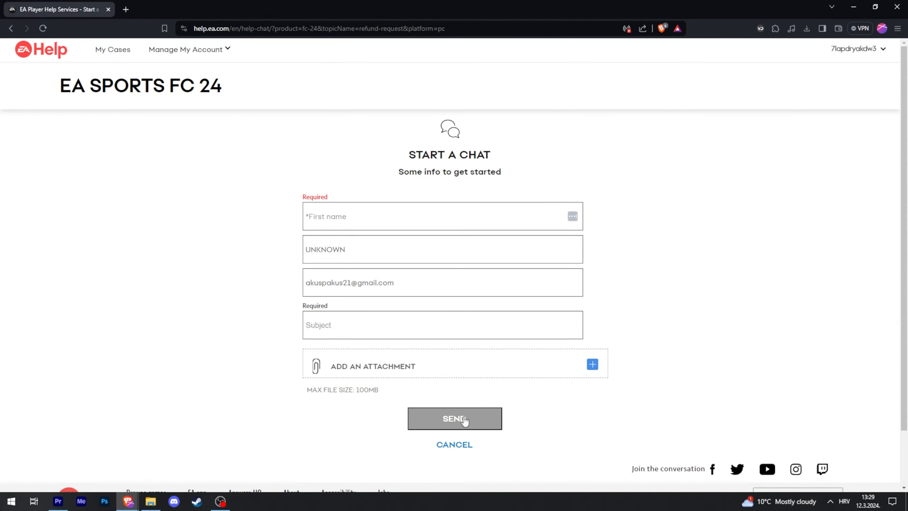
pyautogui.moveTo(730, 340)
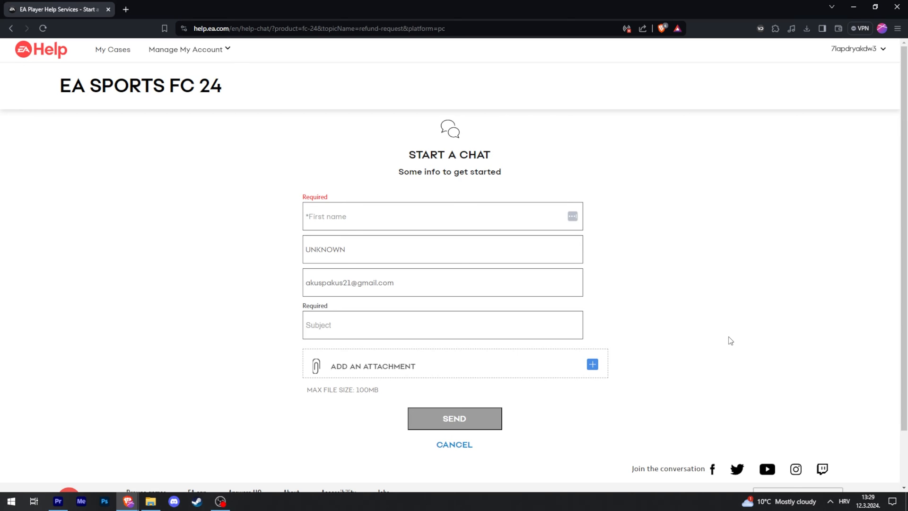
pyautogui.moveTo(822, 337)
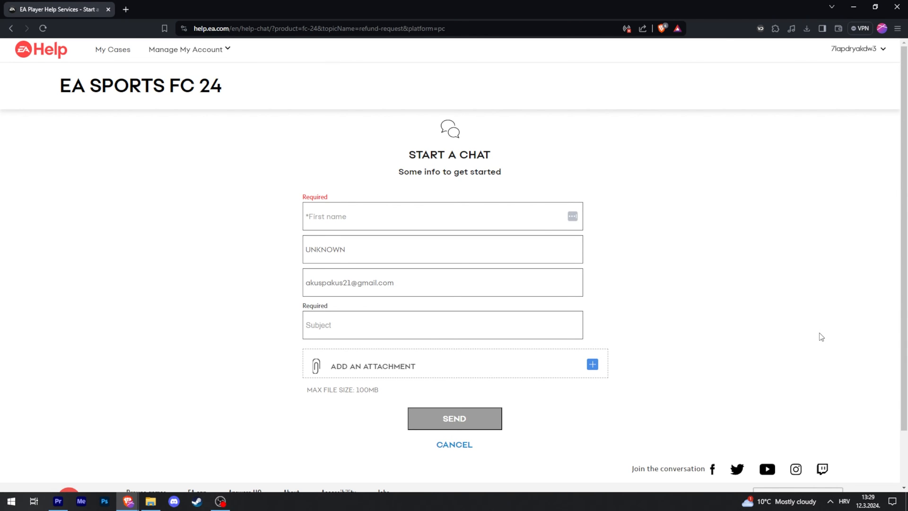